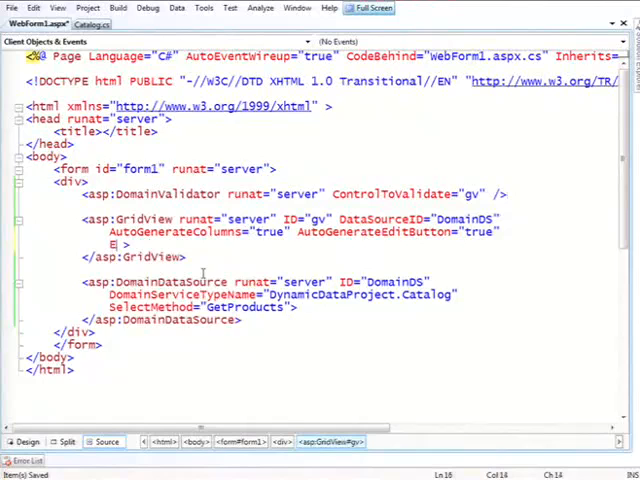
Add EnableModelValidation="true" to the products GridView and run the page with Ctrl+F5.
text(EnableModelValidation="true)
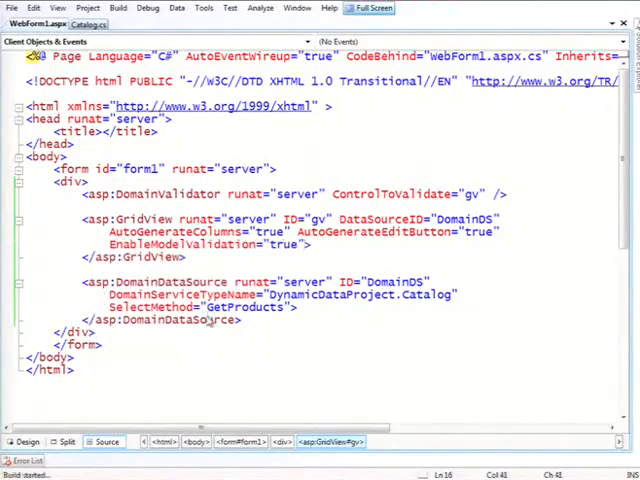
key(F5)
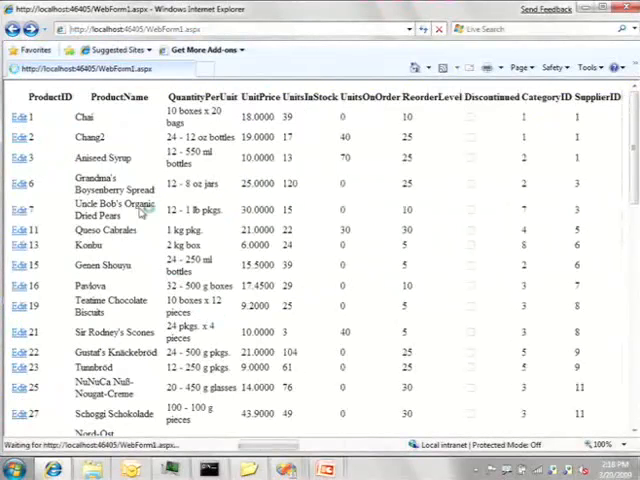
Update Aniseed Syrup's ReorderLevel to 17, get the 'Bad reorder!' error, and close the browser.
click(15, 159)
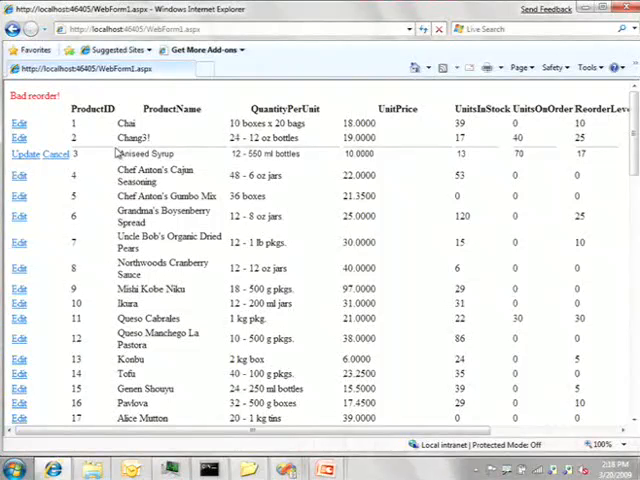
key(alt+tab)
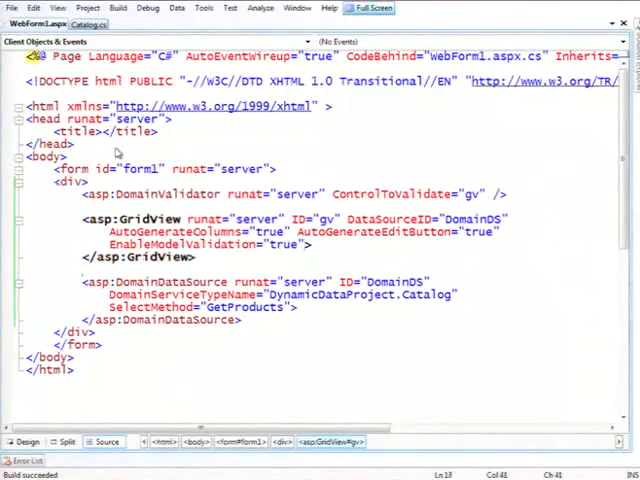
Duplicate the GetProducts method in Catalog.cs directly below the original.
click(94, 31)
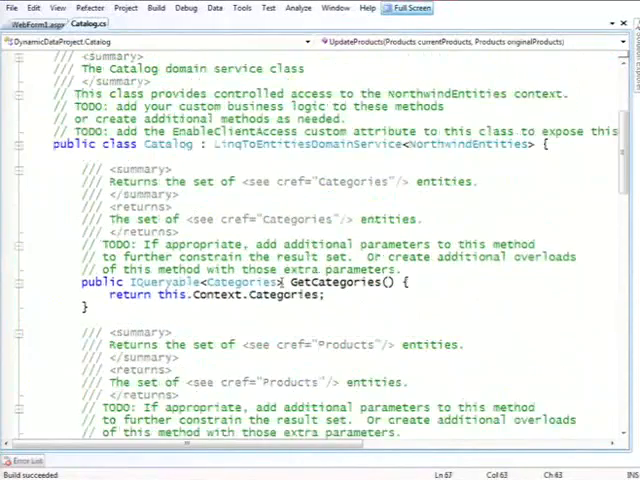
scroll(down, 3)
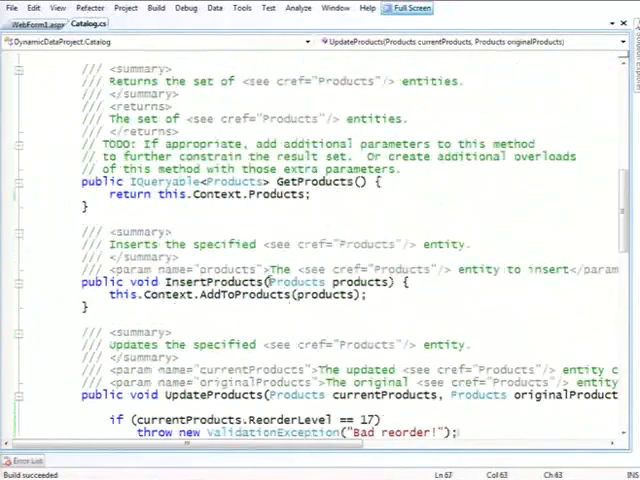
click(220, 193)
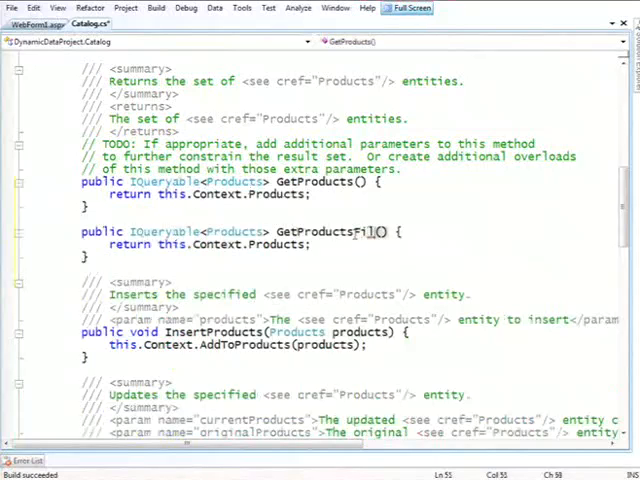
Rename the copied method to GetProductsFiltered with an int min parameter and save.
text(tered)
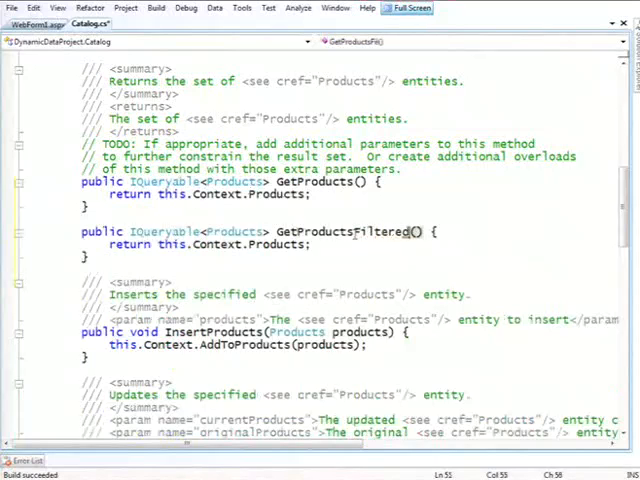
text(int)
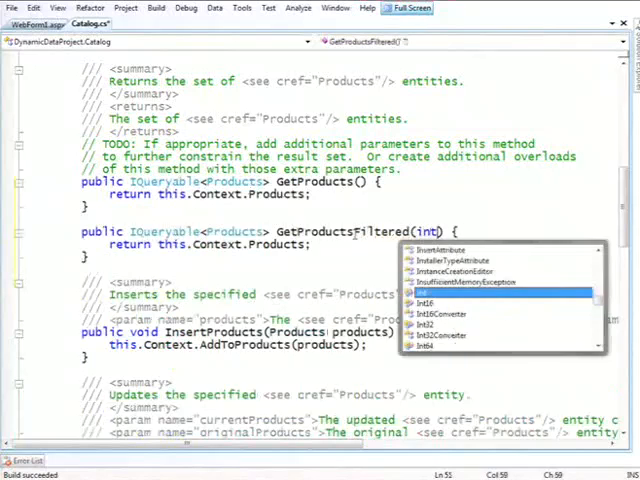
text(min)
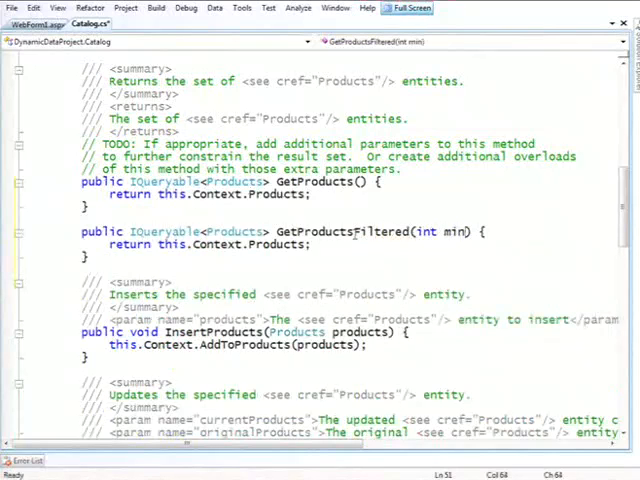
key(Ctrl+S)
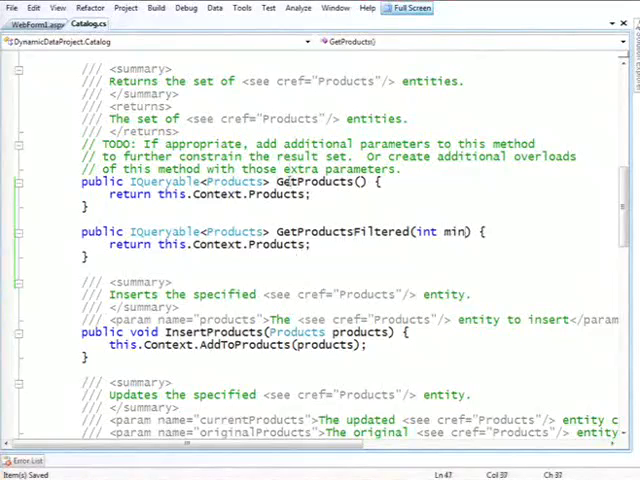
Return GetProducts().Where(p => p.ReorderLevel > min) and make min an int?
double_click(310, 183)
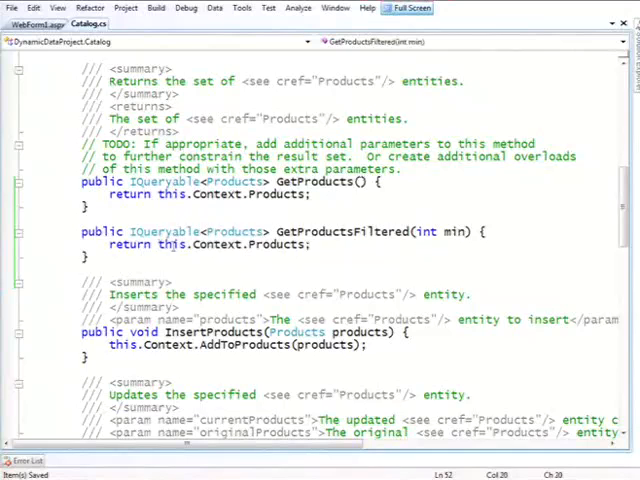
text(GetProducts().)
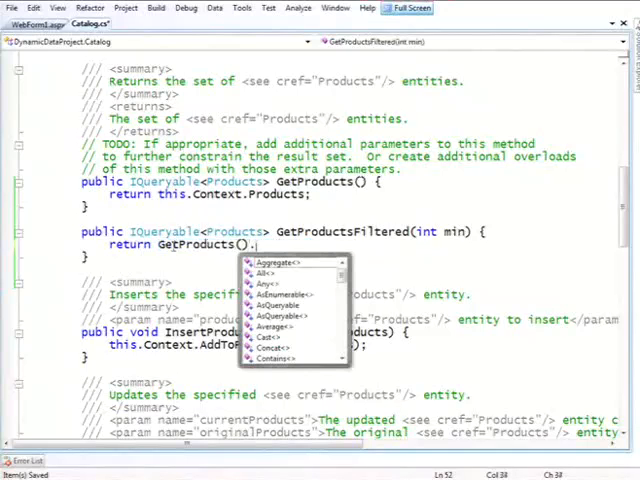
text(Where(p=>p)
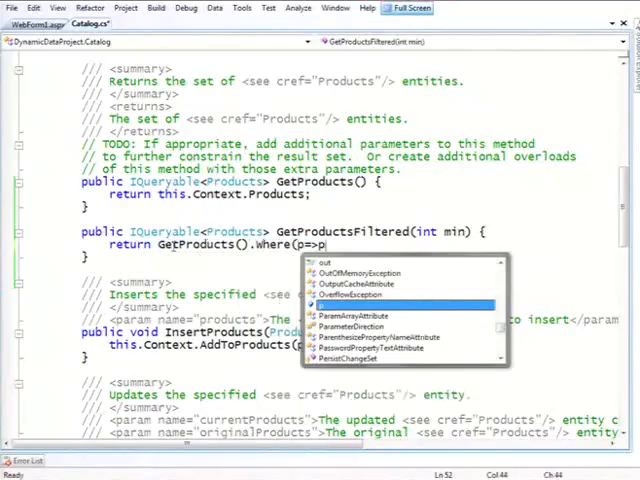
text(<)
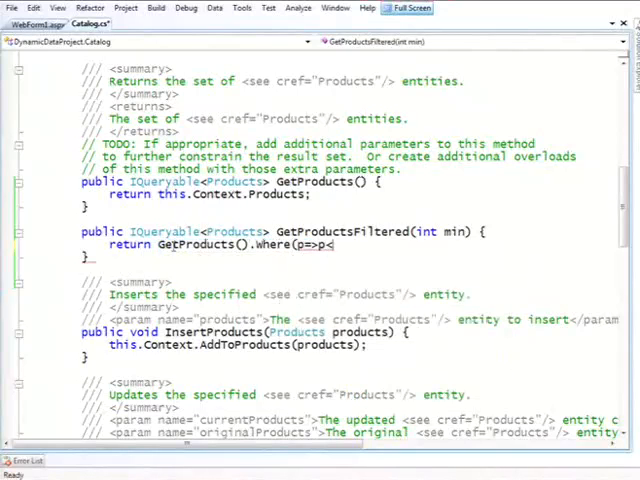
text(.ReorderLevel)
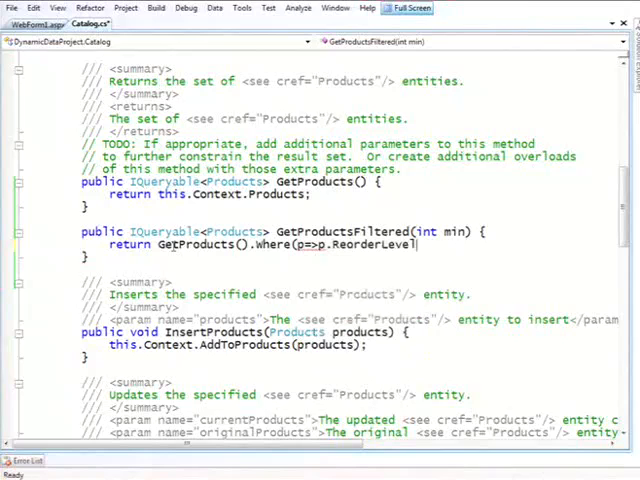
text(>min)
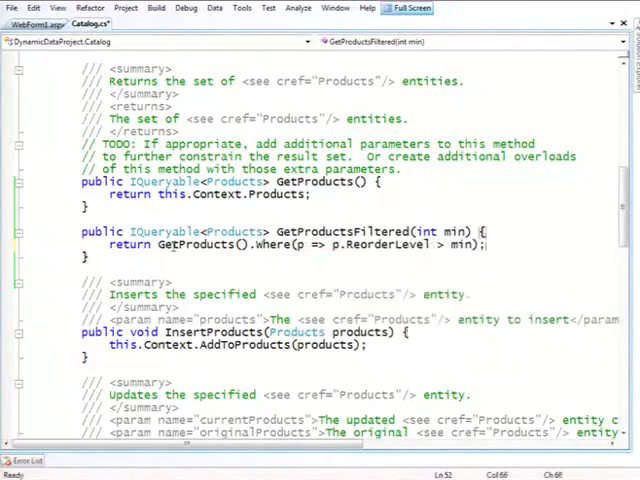
text(?)
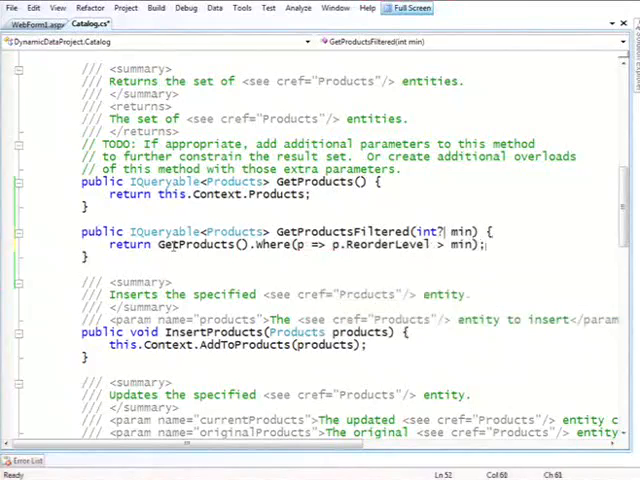
Add 'if (min == null) return GetProducts();' to GetProductsFiltered and build.
key(ctrl+s)
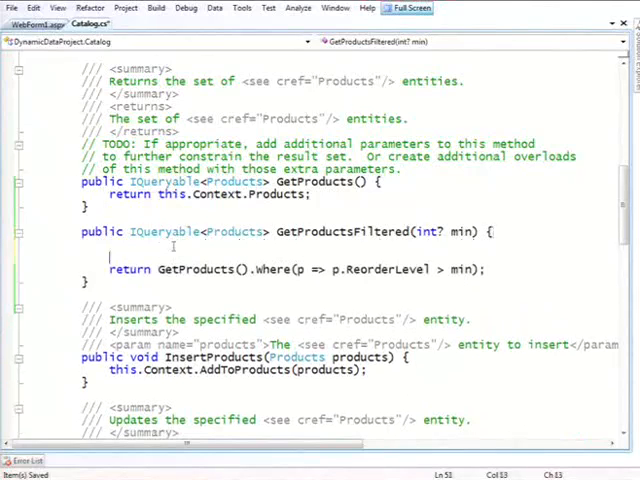
text(if ()
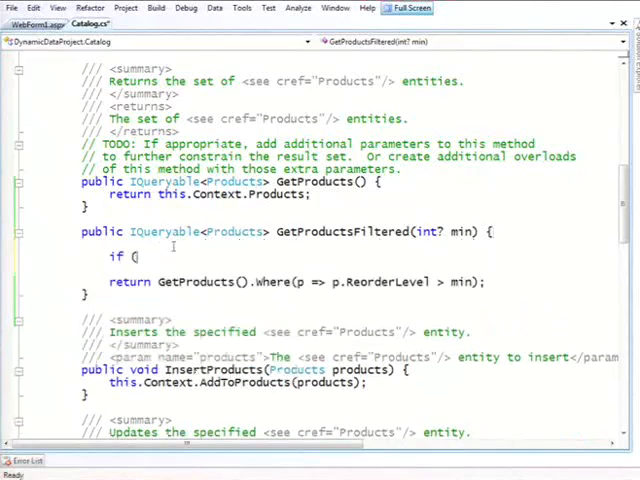
text(min==null)
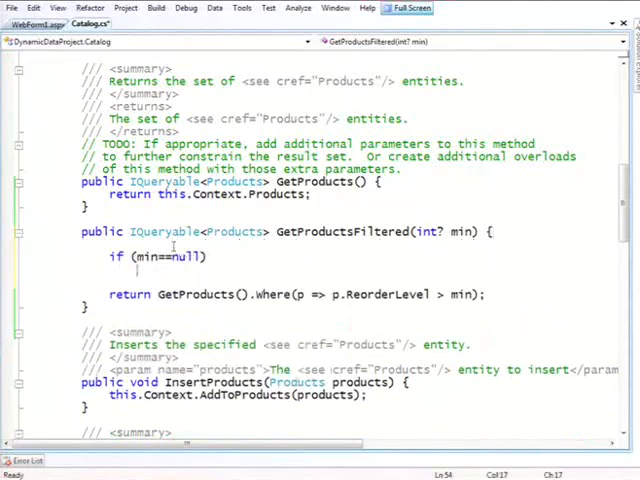
text(return)
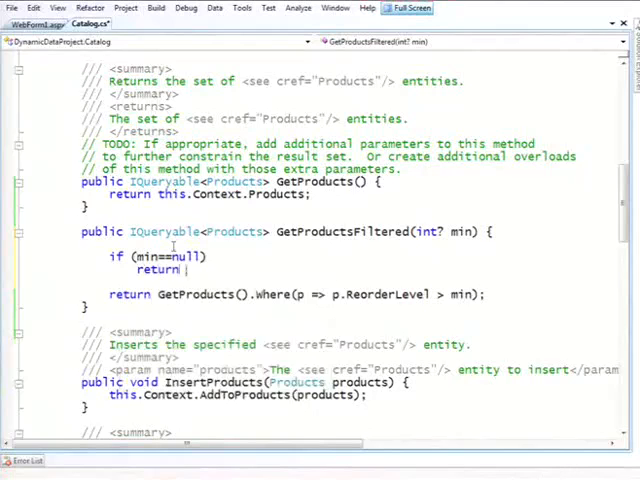
text(GetProducts();)
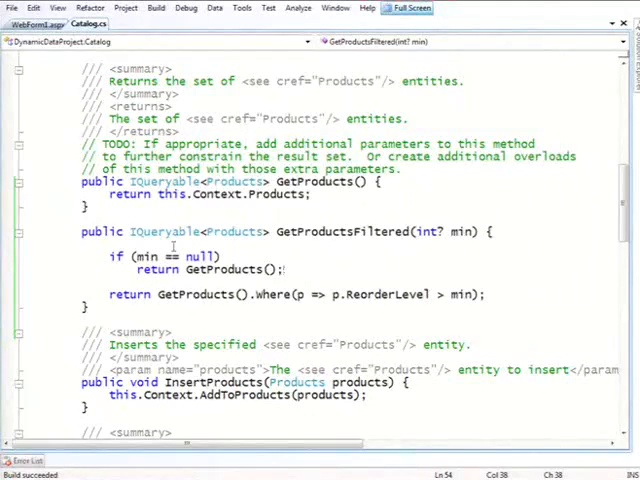
click(35, 24)
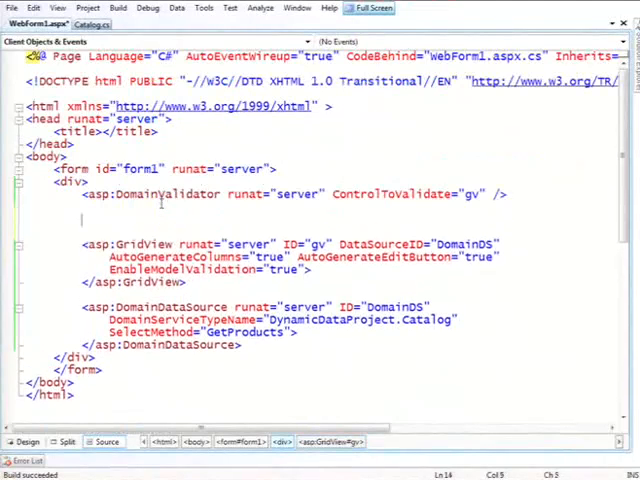
Add a TextBox with ID 'filter' and a 'submit' Button to the page markup.
text(<a)
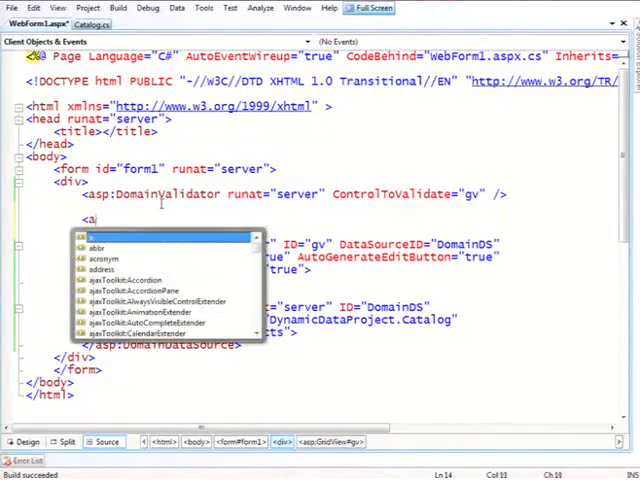
text(sp:TextBox runat="server)
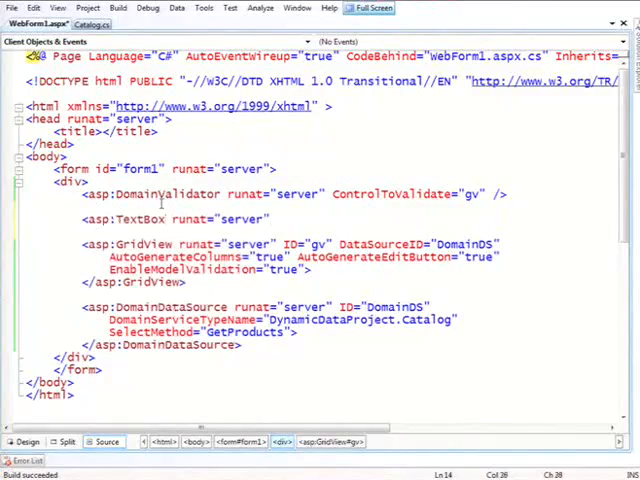
text(ID=")
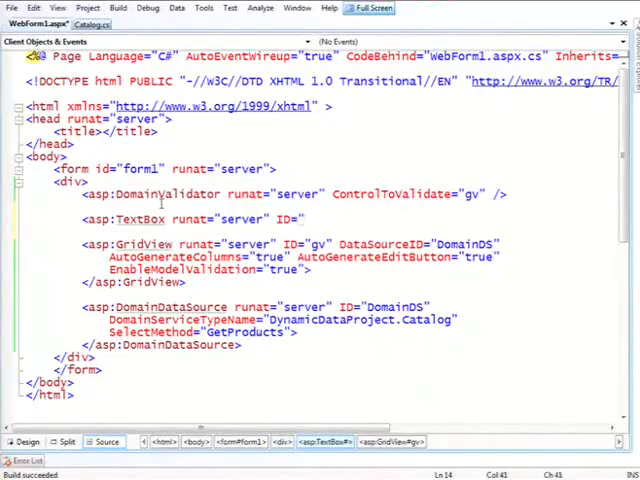
text(filter"></asp:TextBox>)
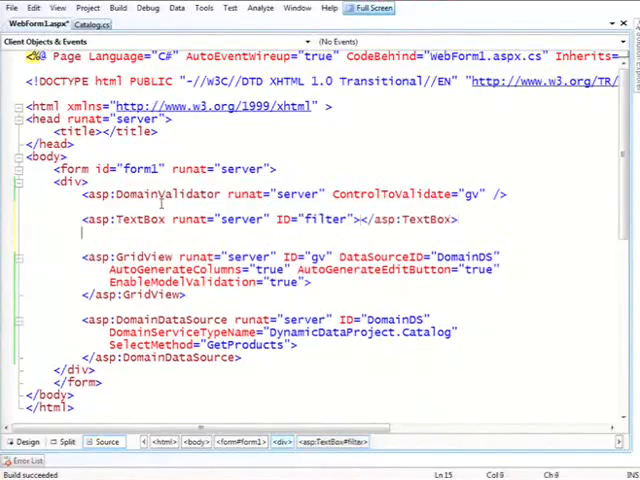
text(SP)
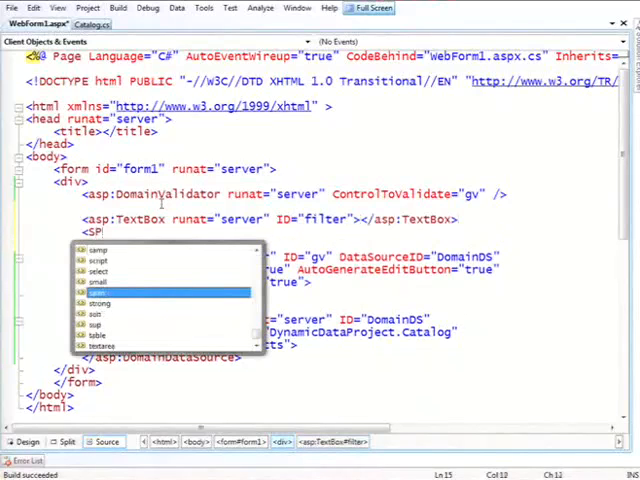
text(asp:)
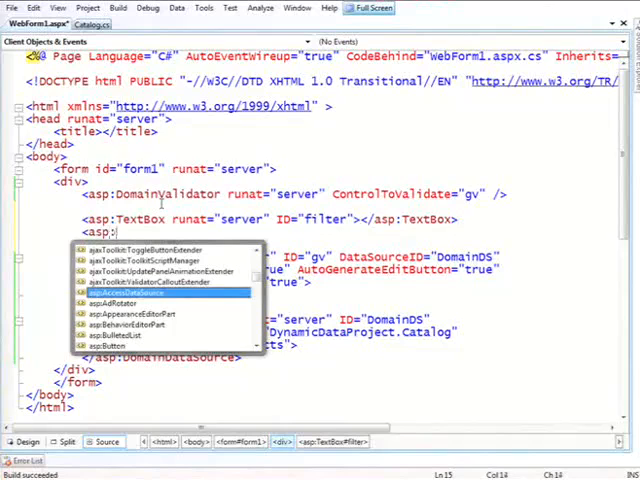
text(b)
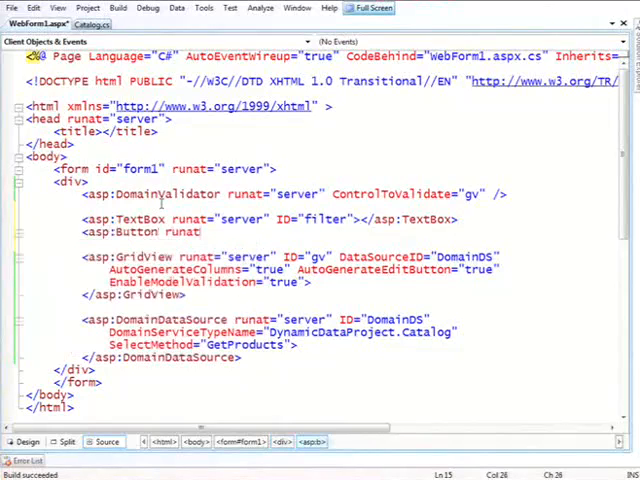
text(te)
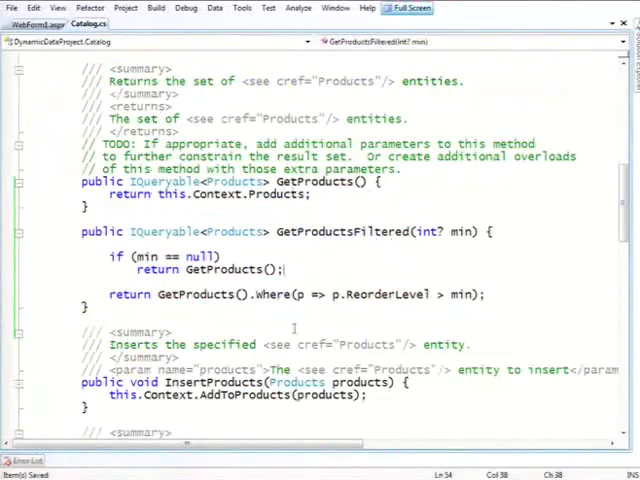
Set SelectMethod to GetProductsFiltered with a ControlParameter bound to 'filter', then run.
double_click(343, 231)
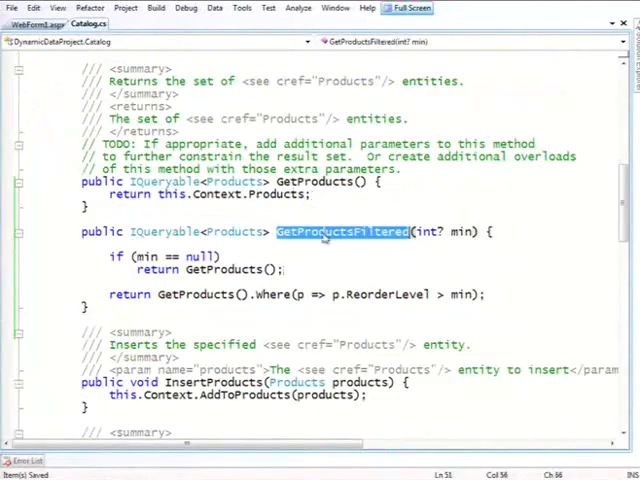
click(38, 26)
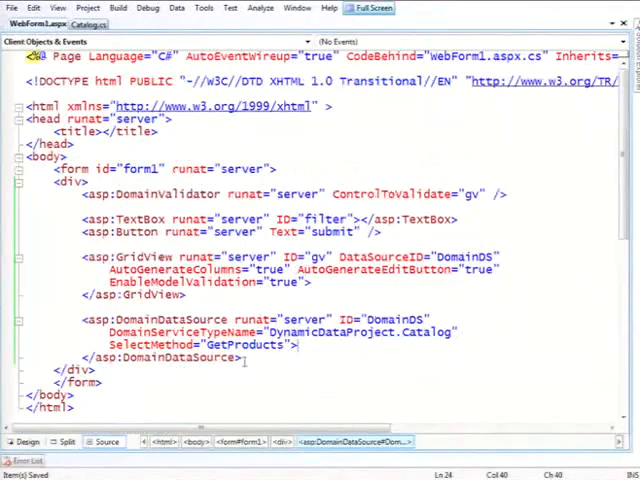
text(Filtered)
text(<asp:ControlParameter ControlID=")
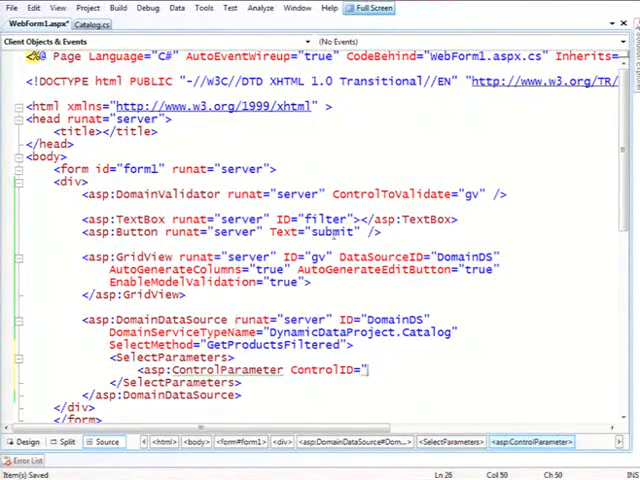
text(filter)
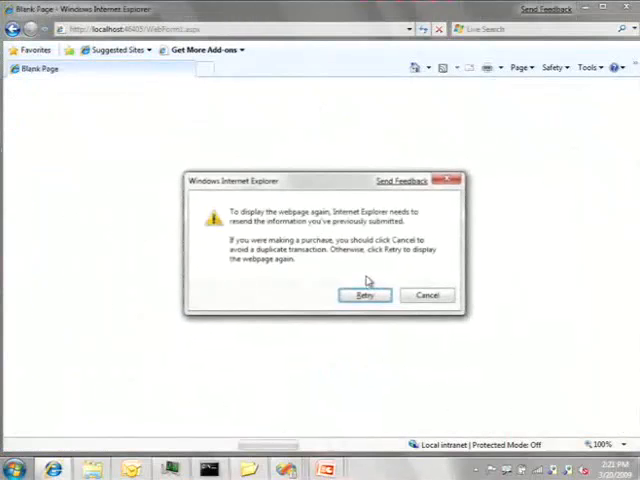
Choose Retry in Internet Explorer's resend warning.
click(365, 295)
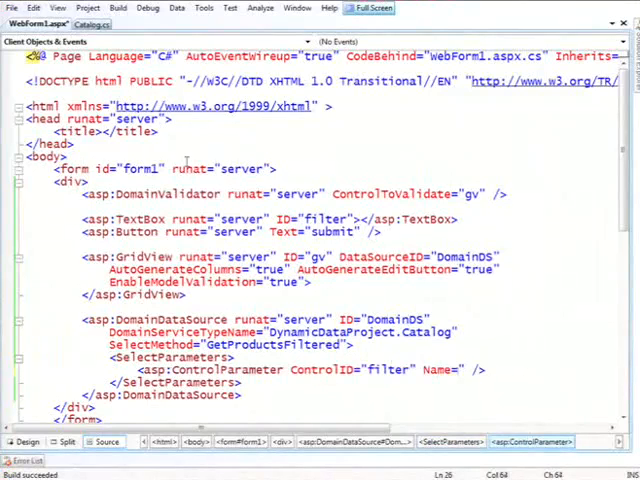
Name the ControlParameter 'min' and run the page again.
text(min)
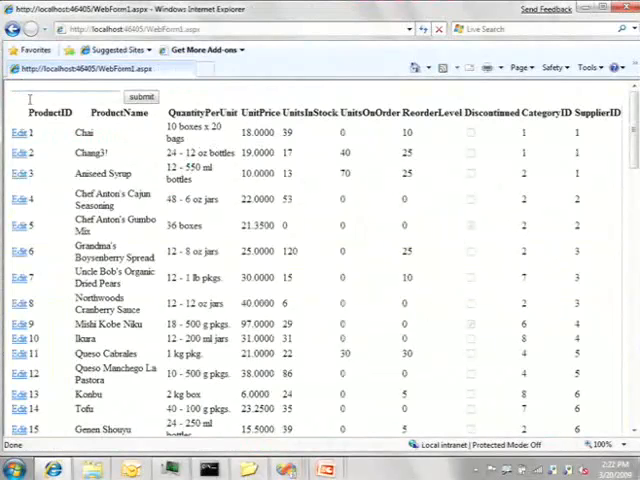
Submit 10 as the minimum reorder level to filter the product grid.
text(10)
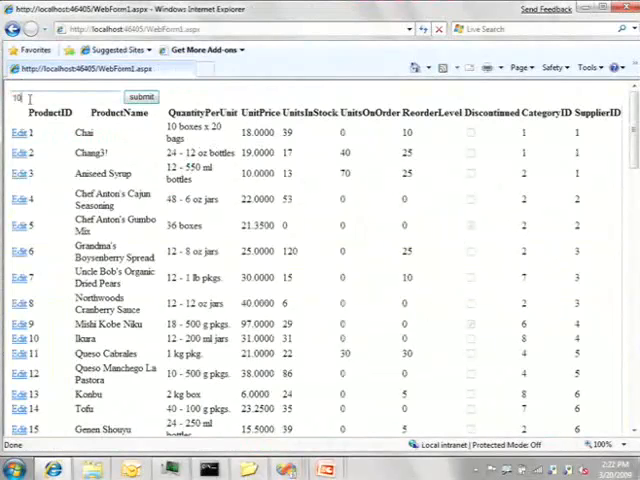
click(141, 95)
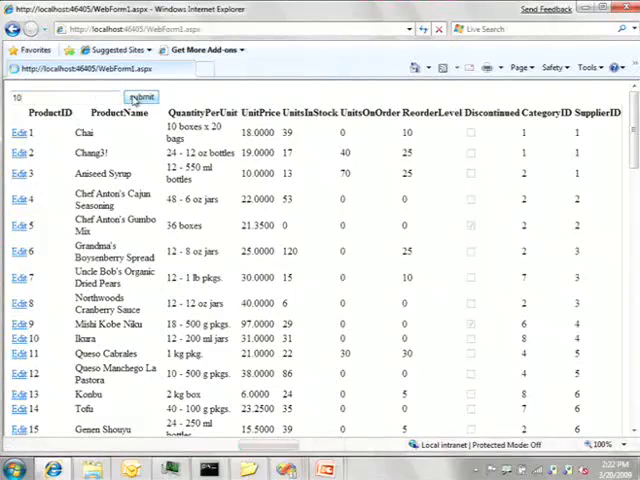
click(138, 96)
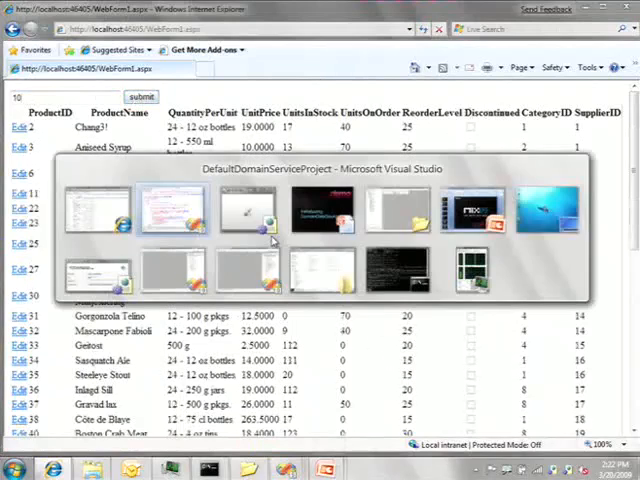
click(245, 208)
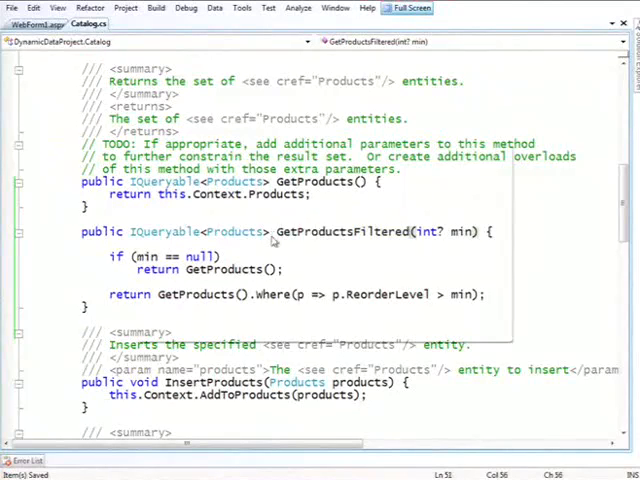
Start an <asp:QueryExtender tag below the DomainDataSource in WebForm1.aspx.
click(30, 22)
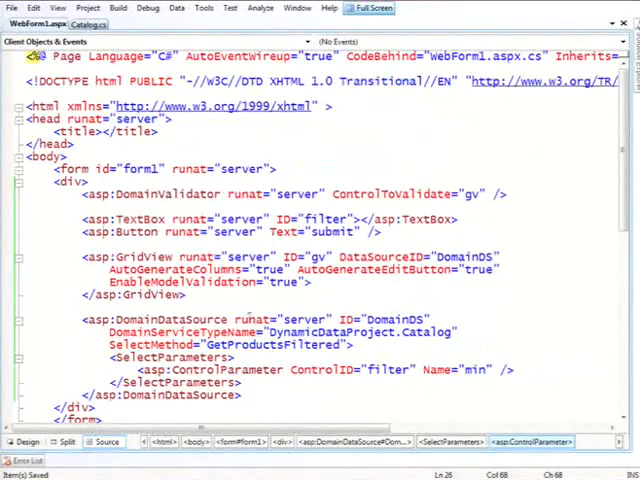
scroll(down, 3)
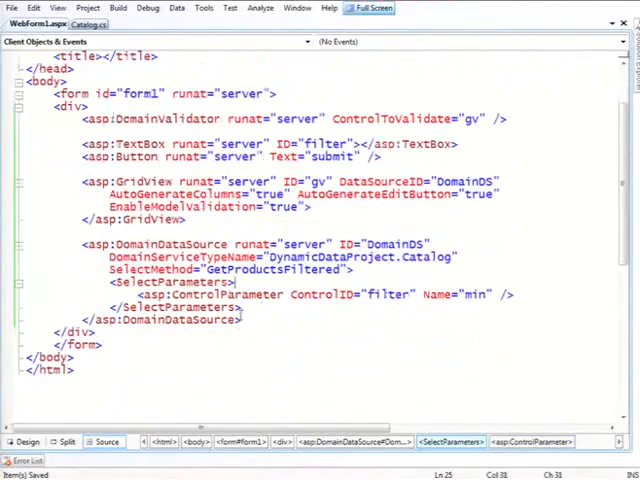
text(asp:QueryExtende)
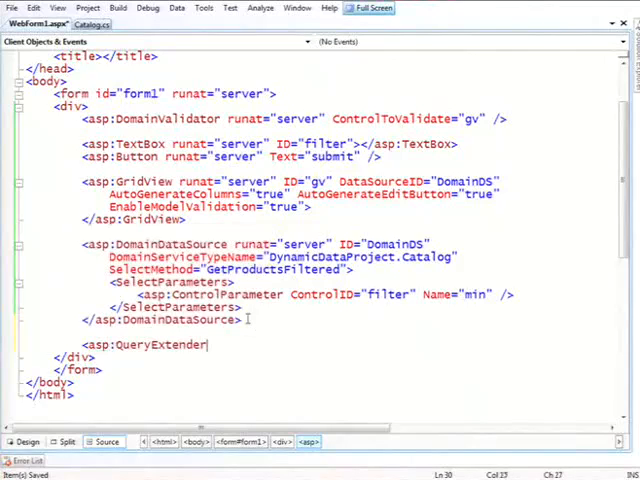
Point the QueryExtender at DomainDS with a Contains SearchExpression on ProductName.
text(runat="server" TargetControlID="">)
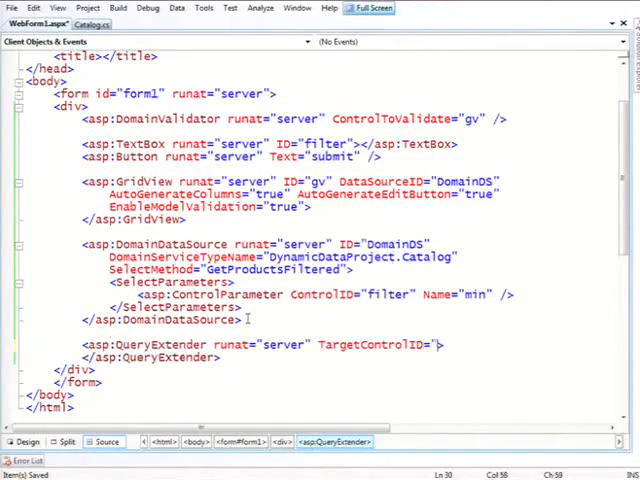
text(DomainDS)
text(<asp:SearchExpression SearchType=")
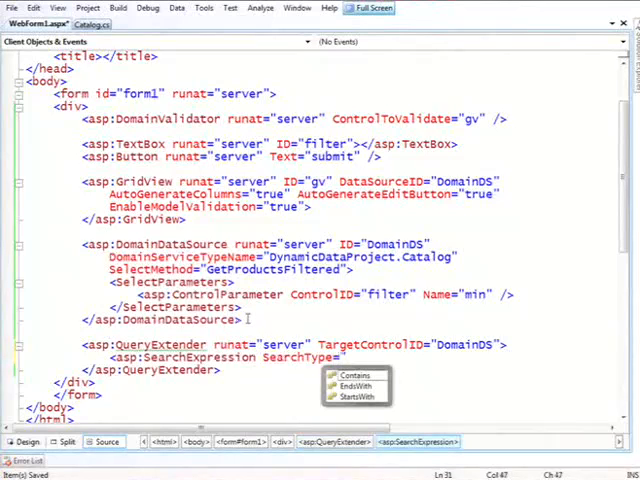
click(347, 374)
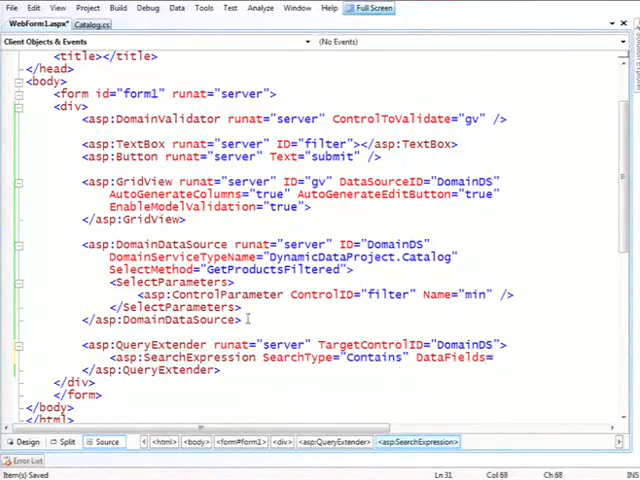
text(Pro)
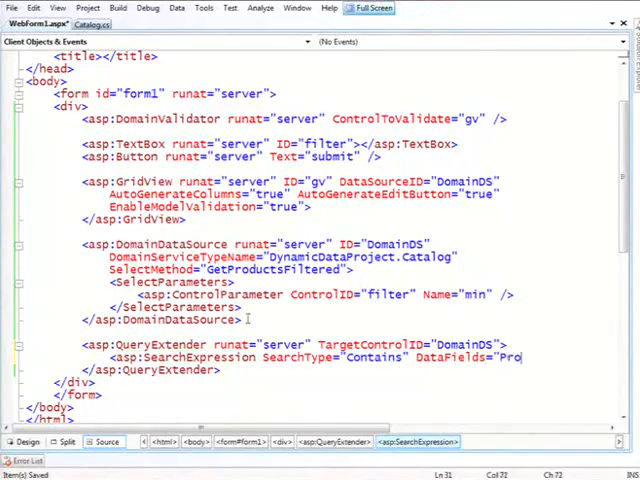
text(ductName">)
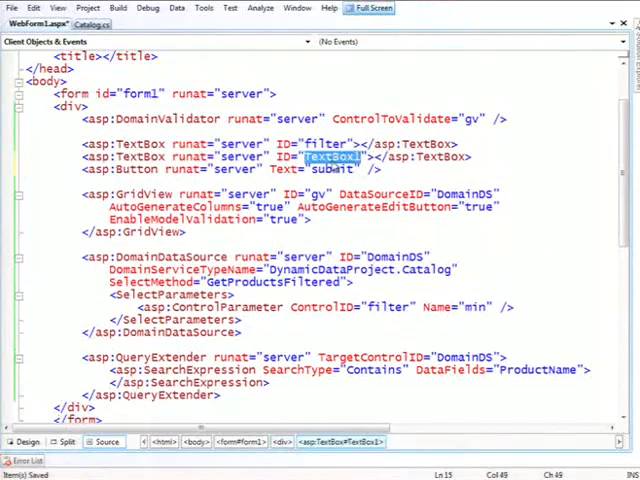
Name the second TextBox 'search', bind it as the ControlParameter, and run the page.
text(search)
text(<asp:ControlParameter ControlID="searc)
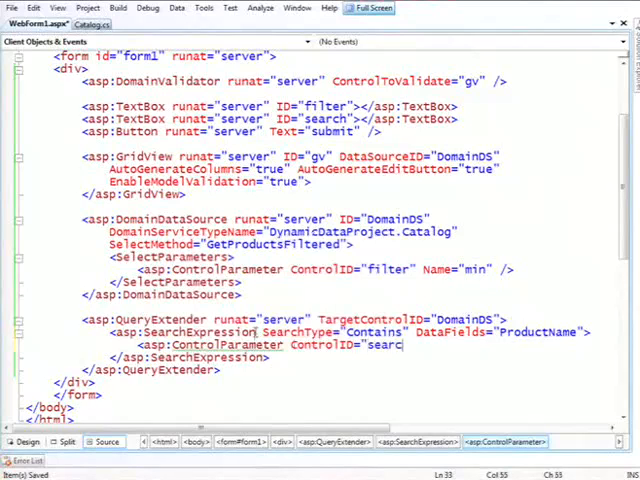
text(h)
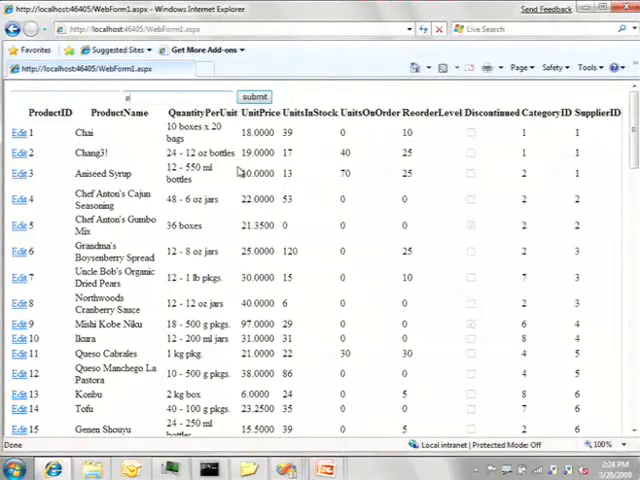
Search product names for 'esc', leaving Queso Cabrales and Queso Manchego La Pastora.
click(254, 96)
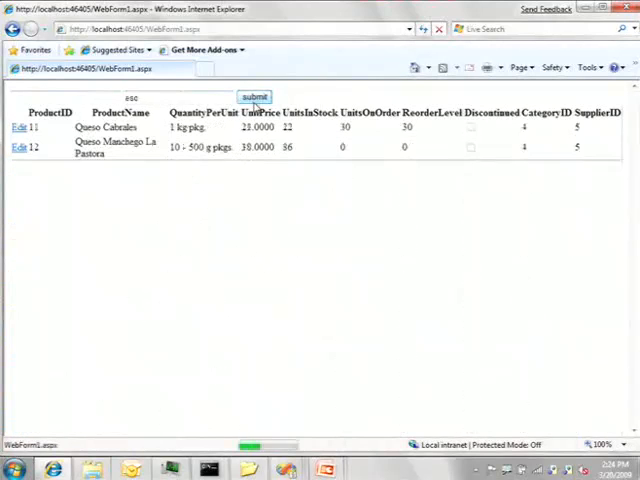
click(254, 96)
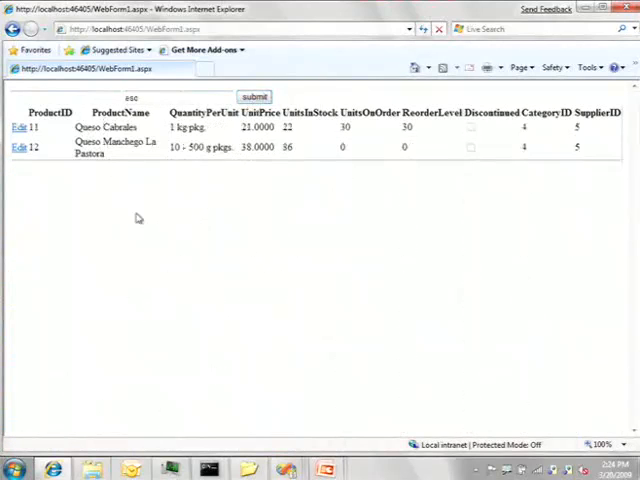
mouse_move(145, 231)
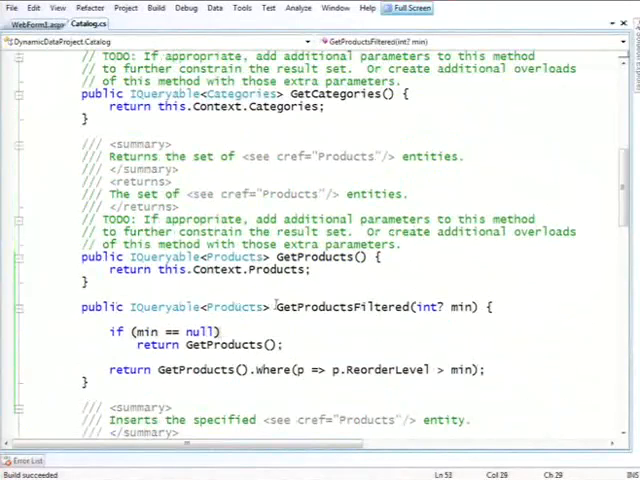
scroll(down, 3)
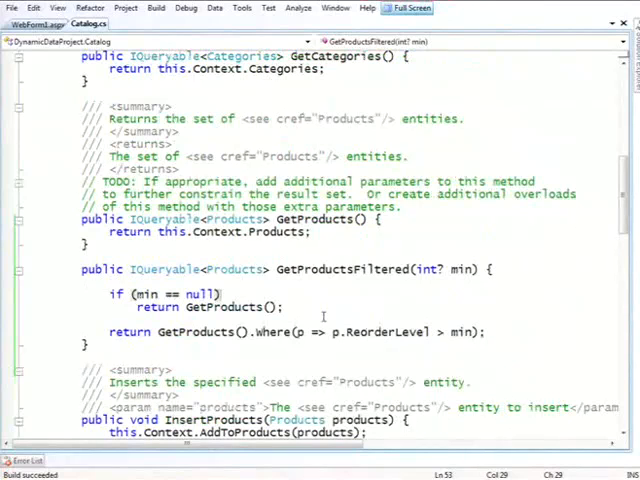